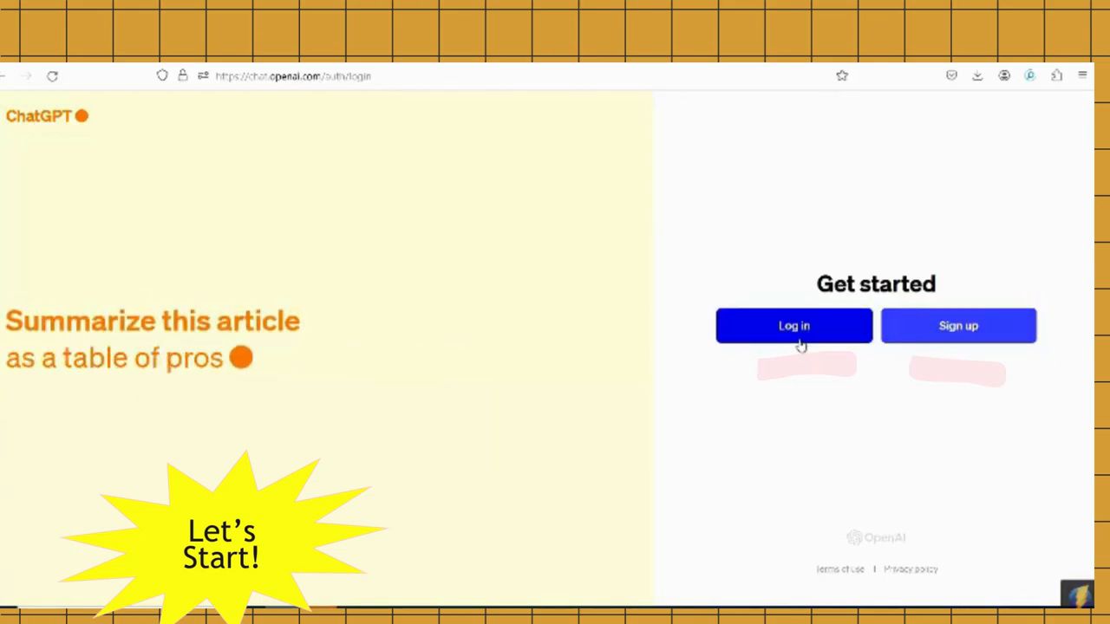
- Log in to the ChatGPT account from the Get started page
type("and cons")
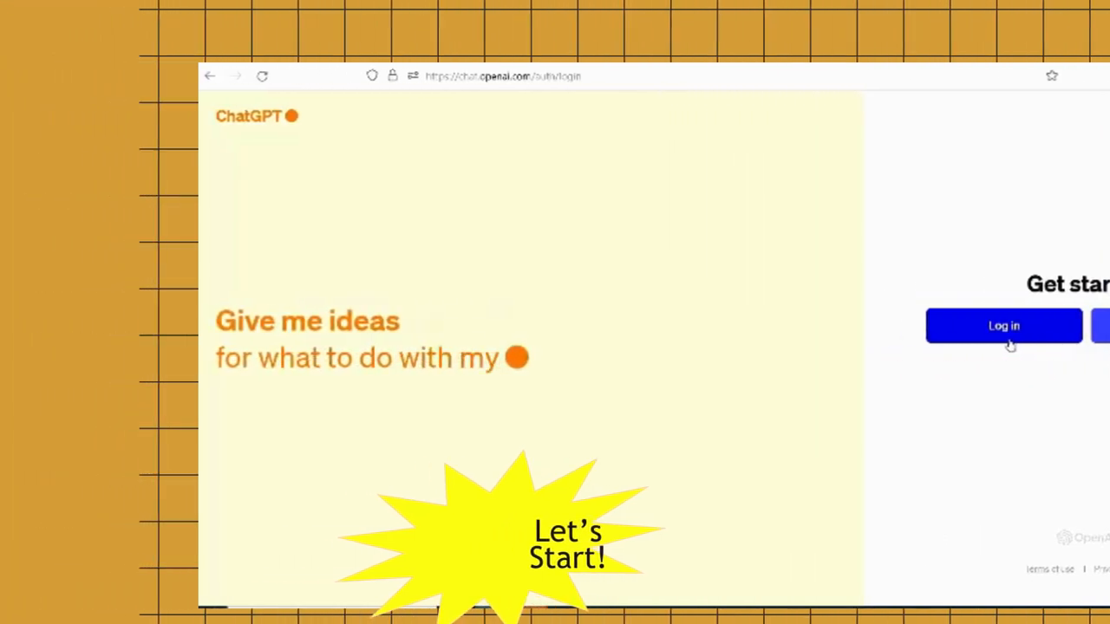
left_click(1003, 325)
type("Help me organize a time")
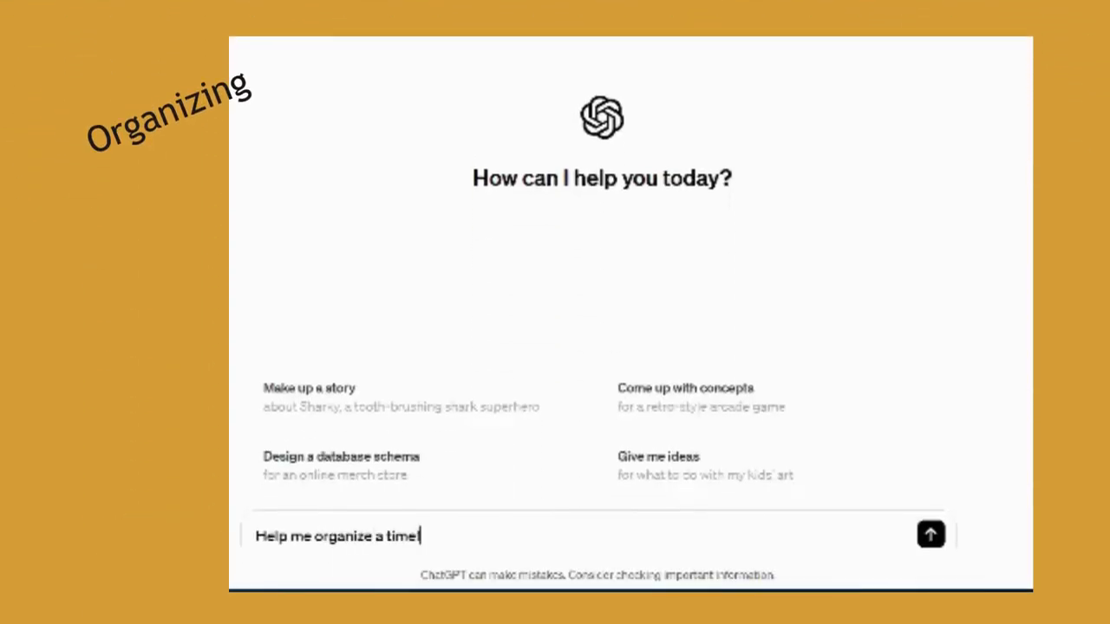
- Request a timeline for writing a 15-page paper in 5 weeks and scroll through the reply
type("line for writing a 15")
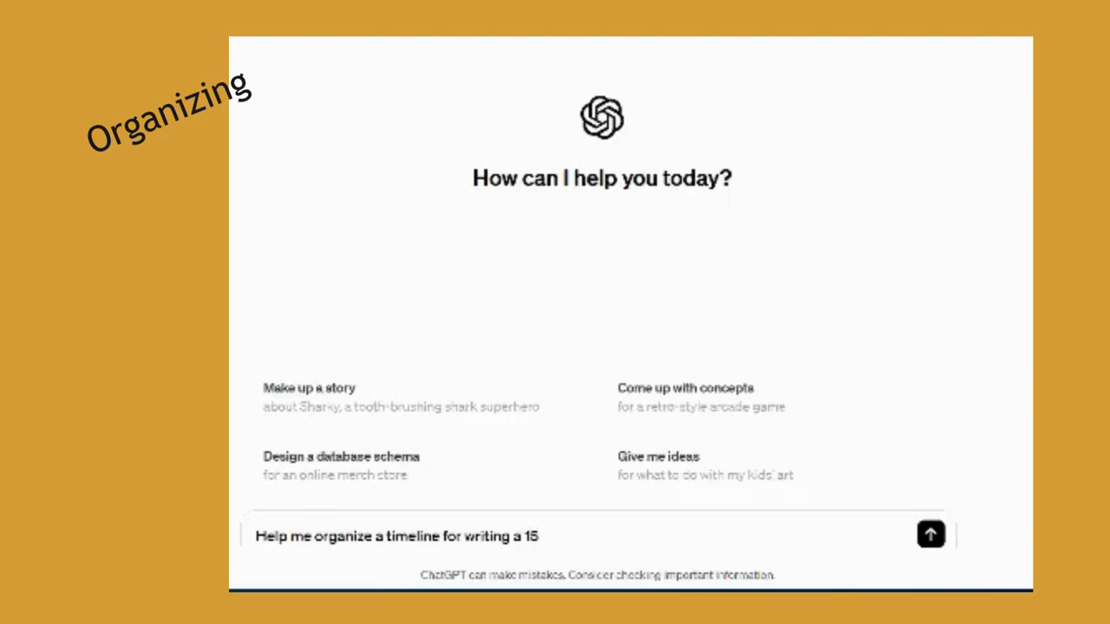
left_click(928, 538)
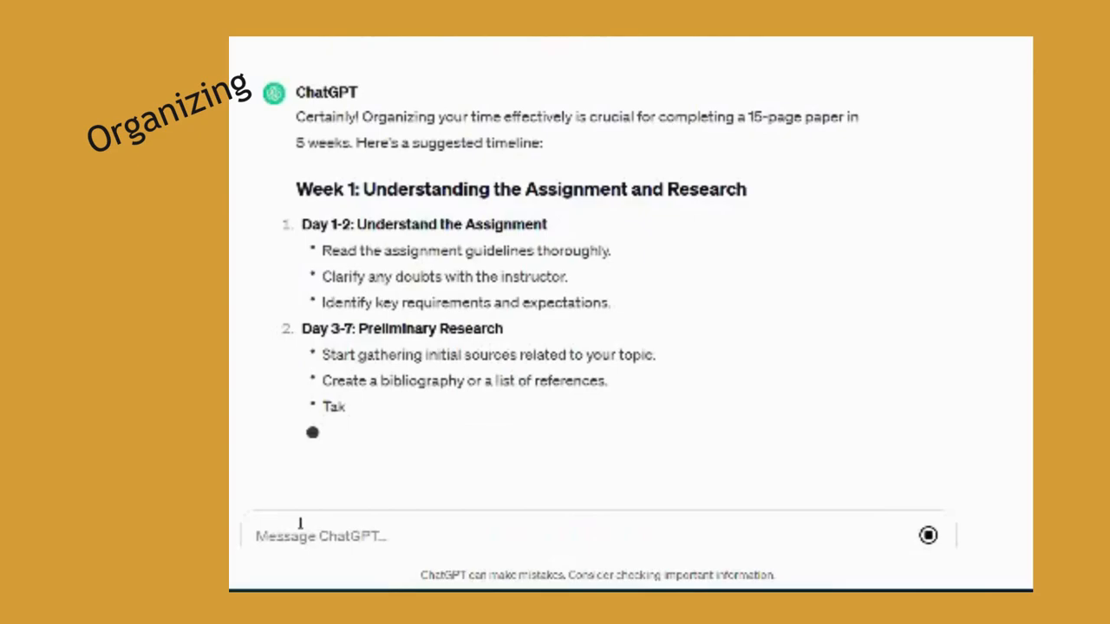
scroll("down", 3)
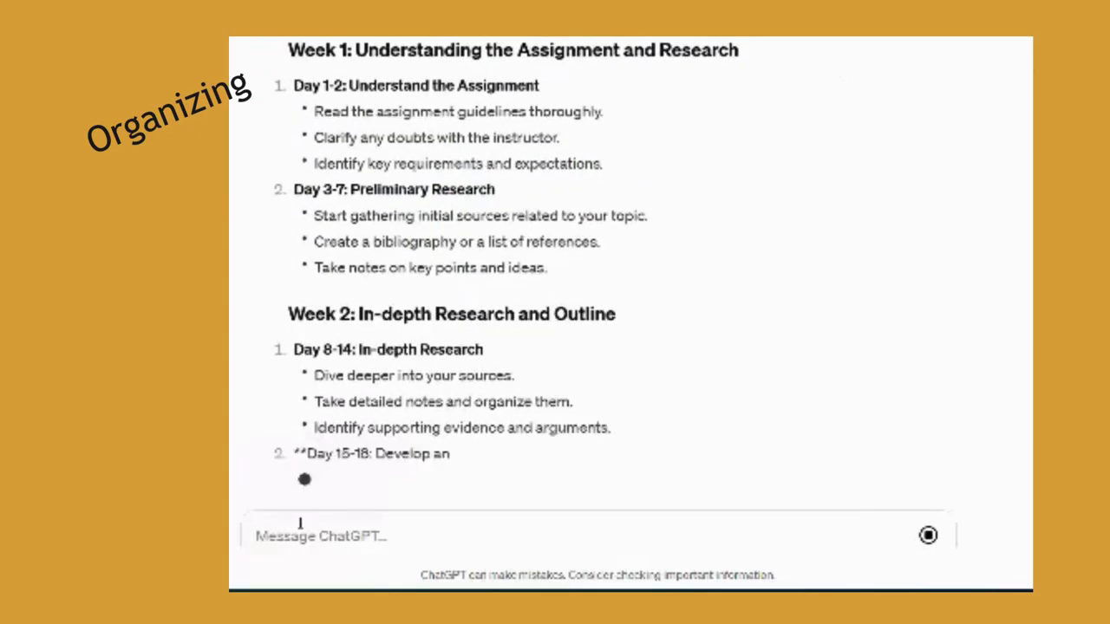
scroll("down", 3)
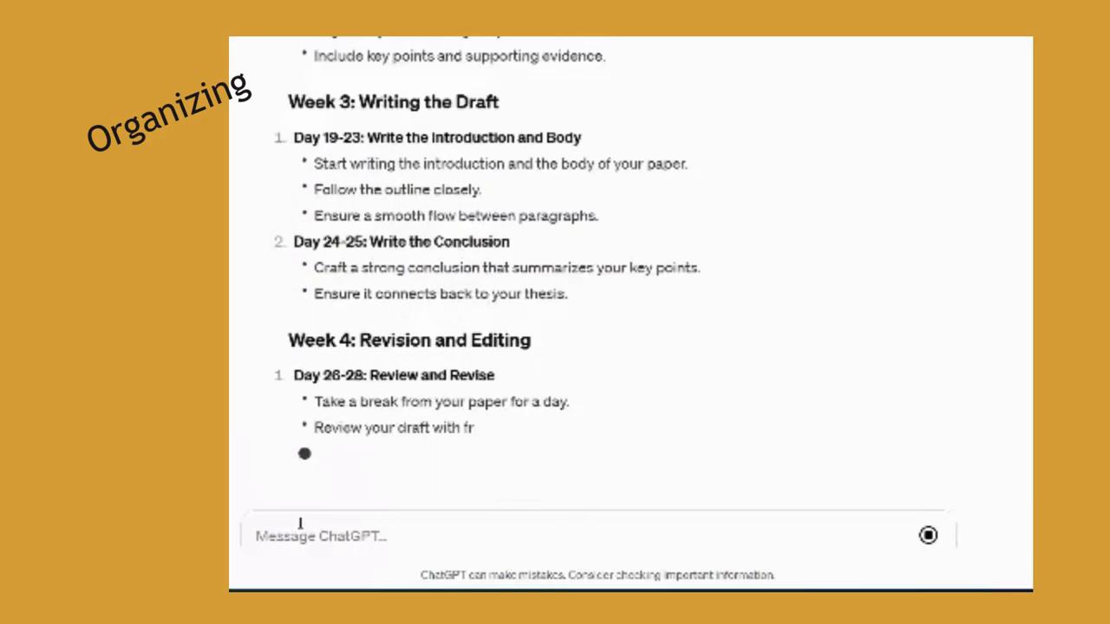
scroll("down", 3)
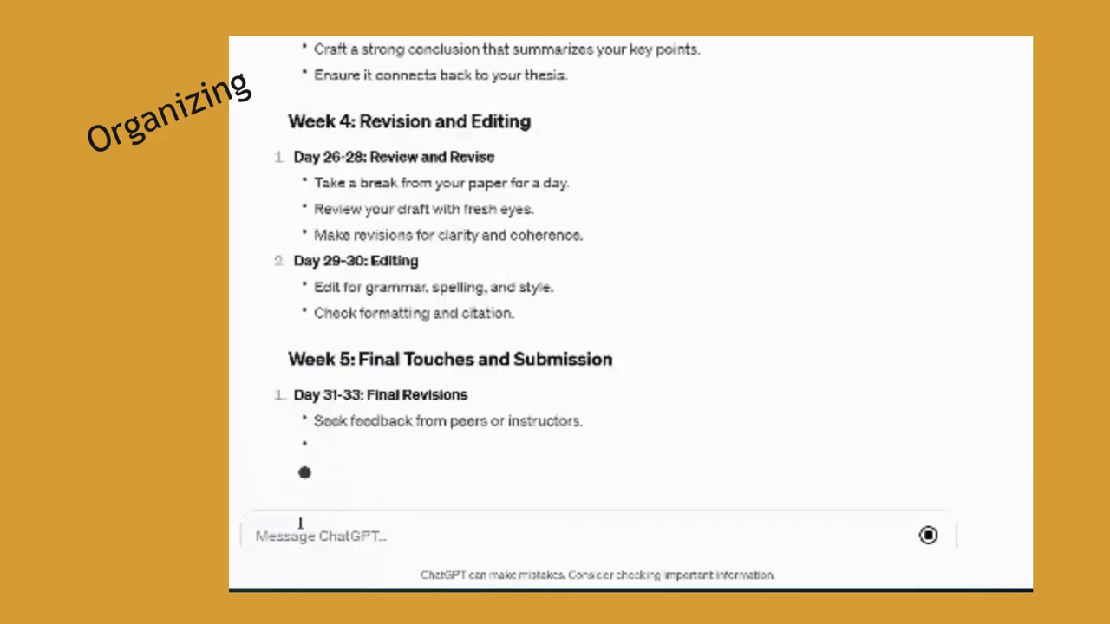
scroll("down", 3)
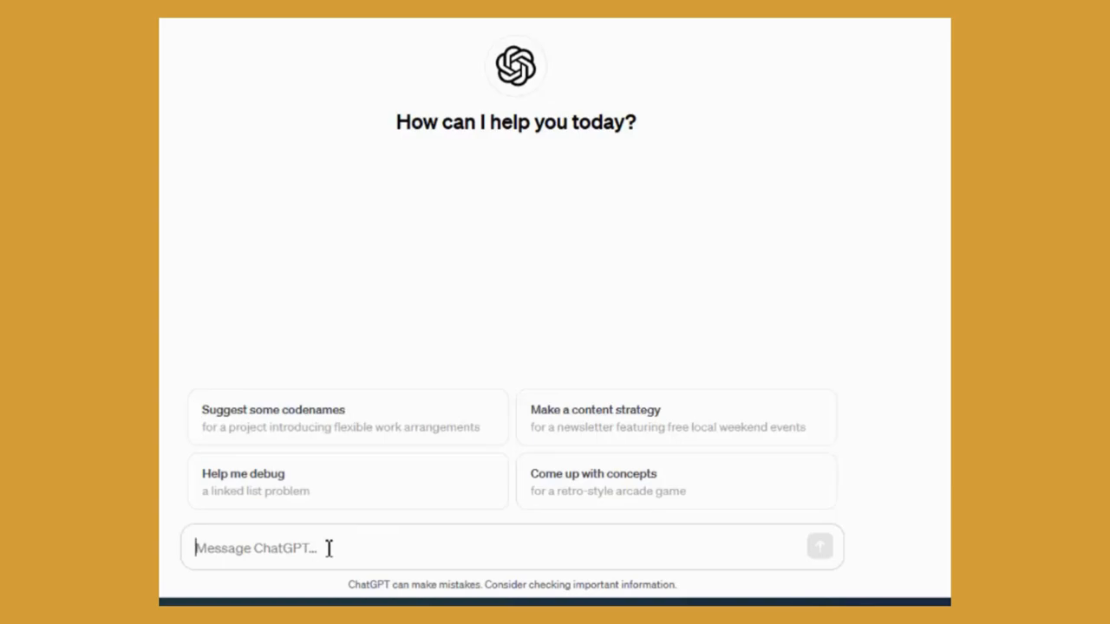
- Send the 20-keyword request on jail and prison rehabilitation effectiveness, removing the redundant 'searching'
type("Come up with 20 alternate keywords to use searching in an academic database for searching on the topic of the efficacy of rehabilitation programs in jails and prisons.")
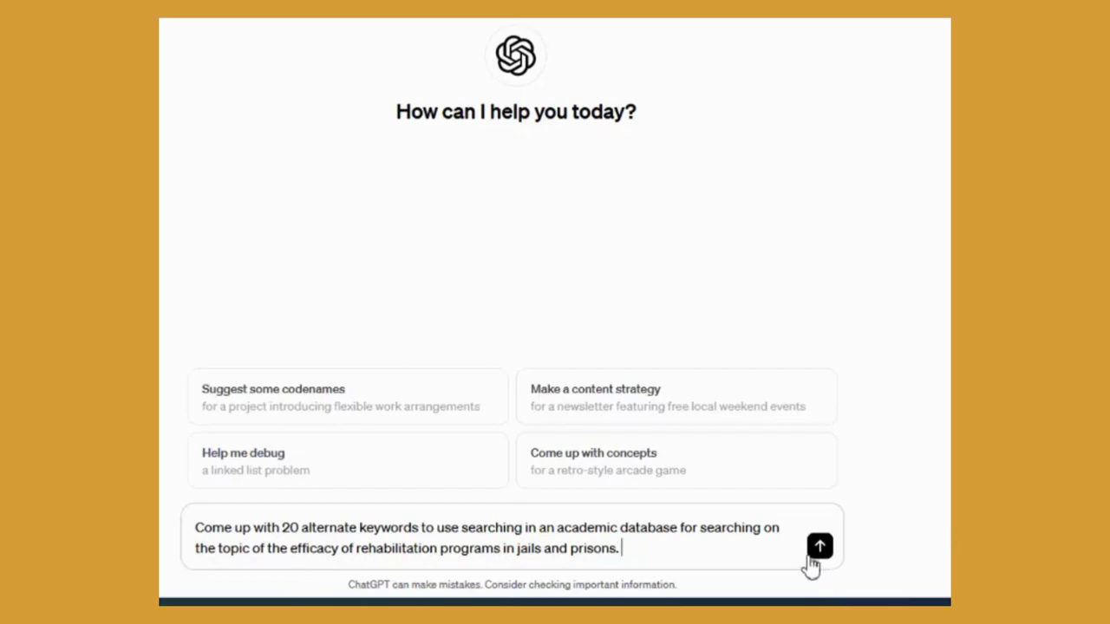
mouse_move(466, 527)
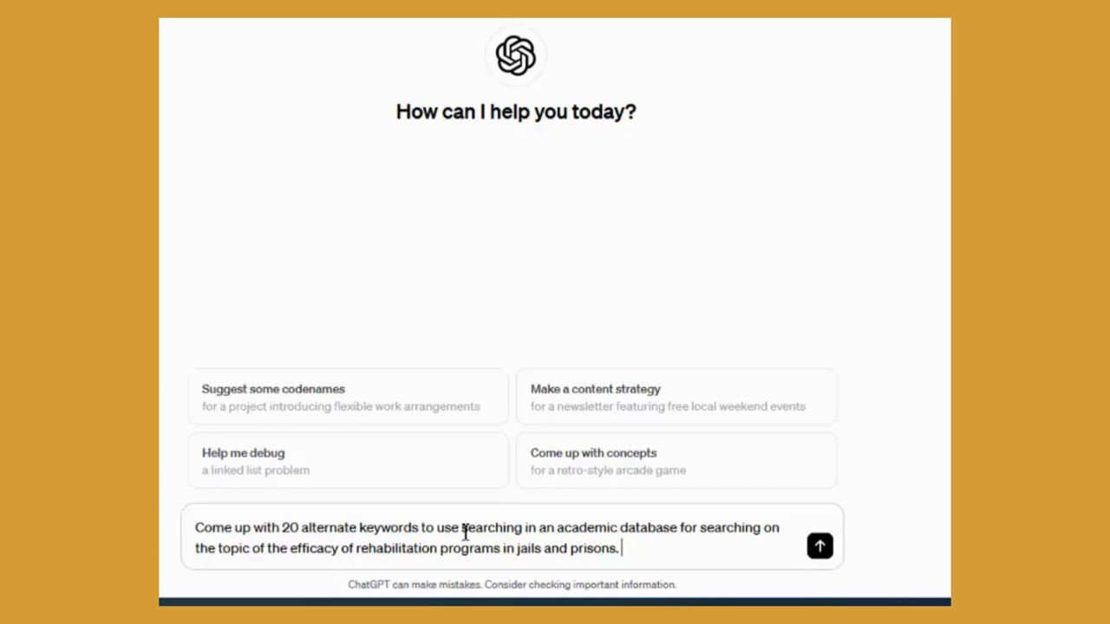
double_click(461, 527)
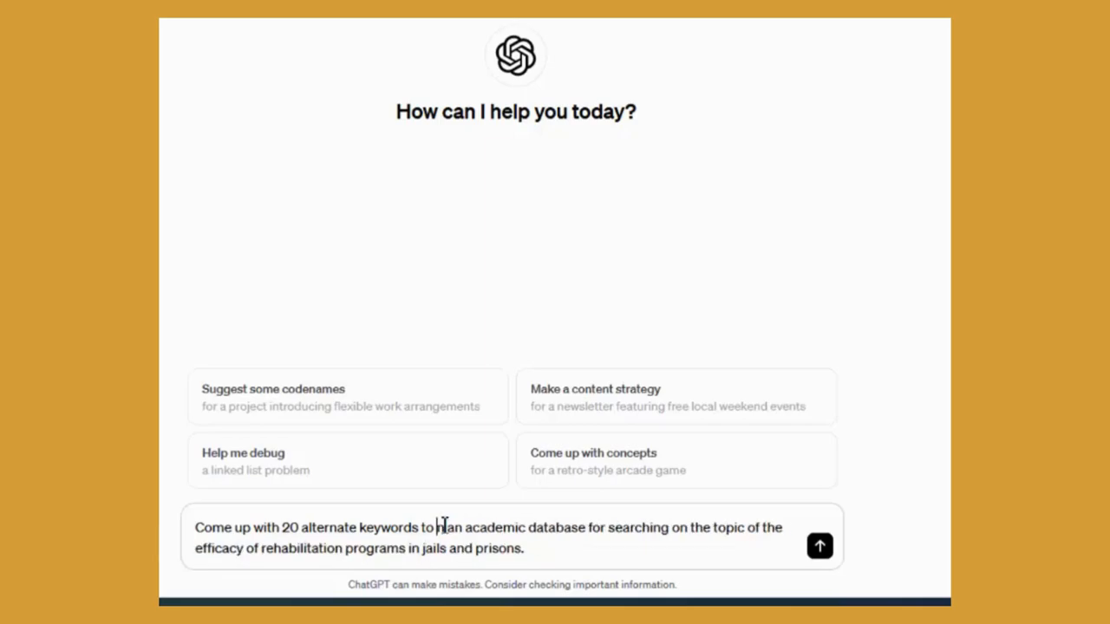
left_click(820, 546)
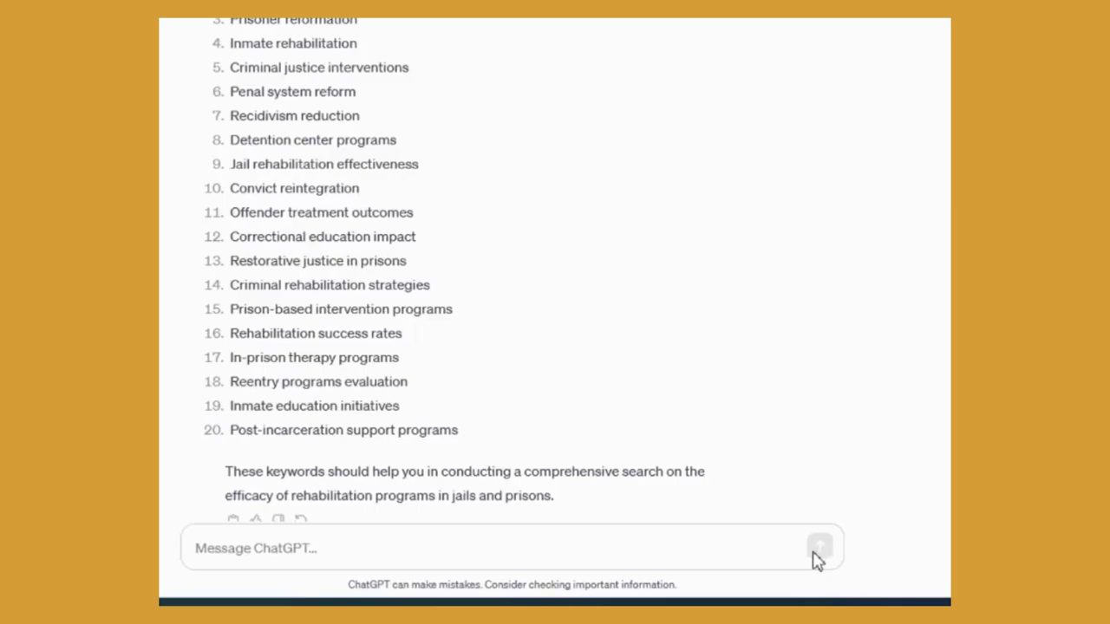
mouse_move(448, 243)
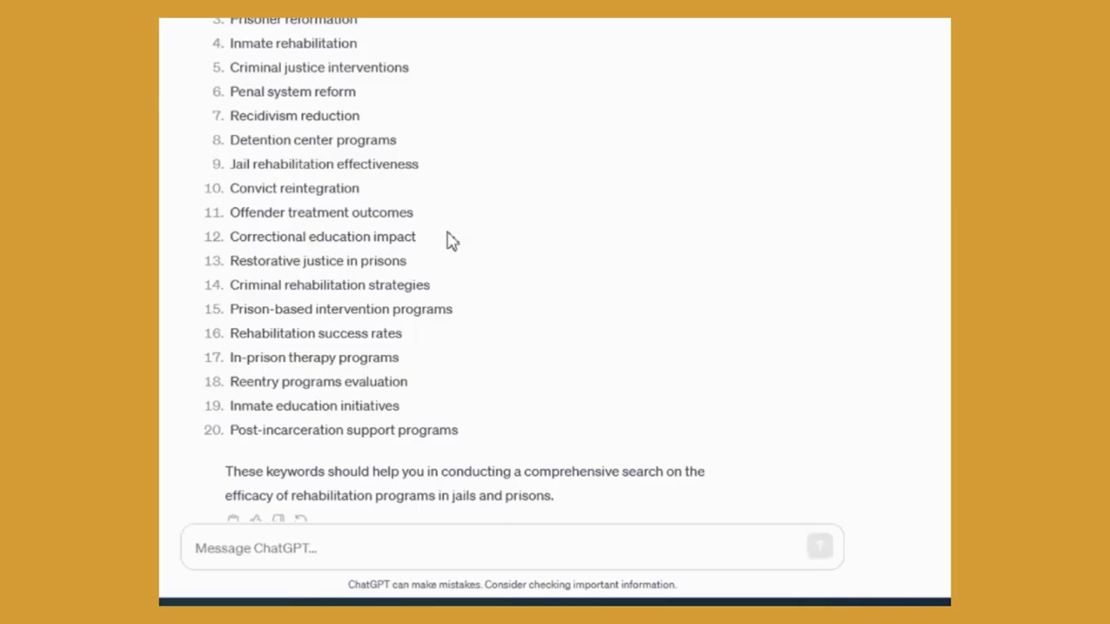
mouse_move(466, 249)
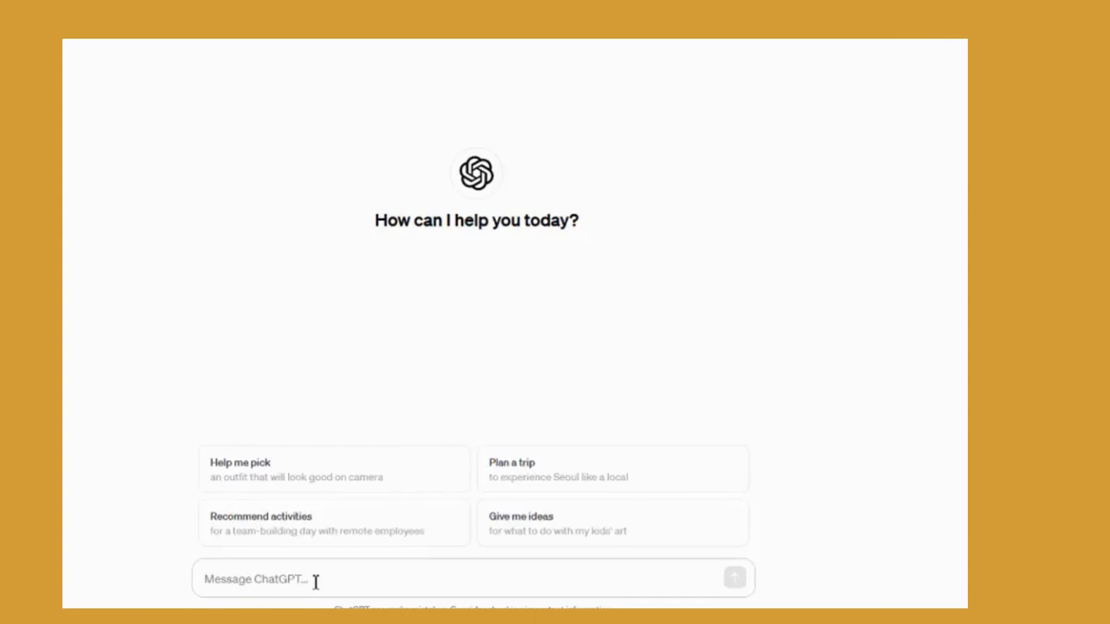
- Ask ChatGPT for a casual conversation in German
type("Can we have a casual conver")
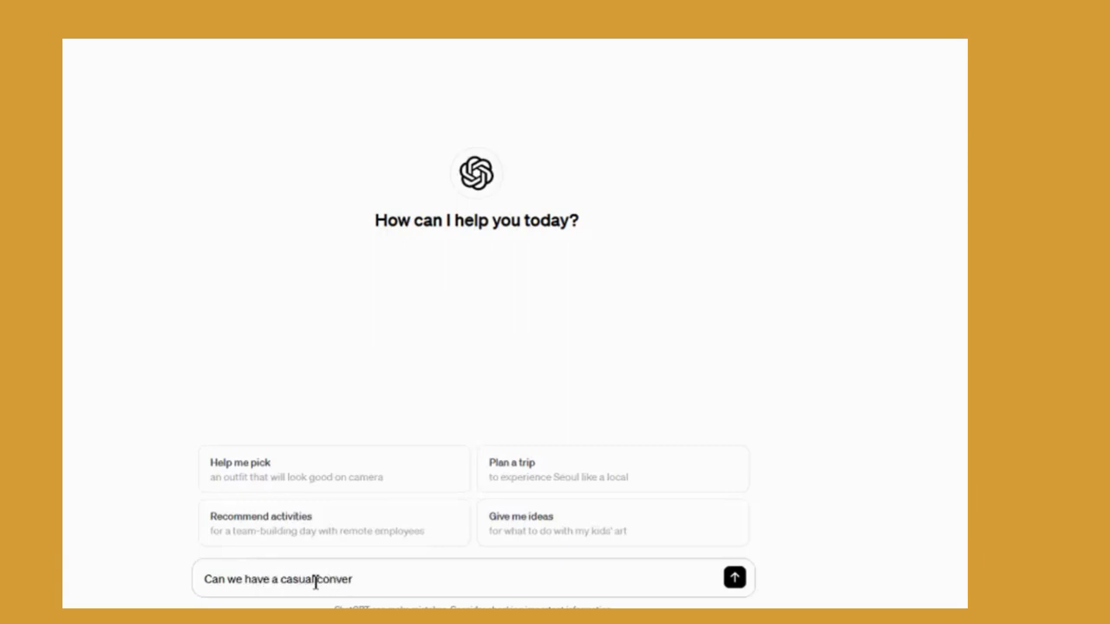
type("sation")
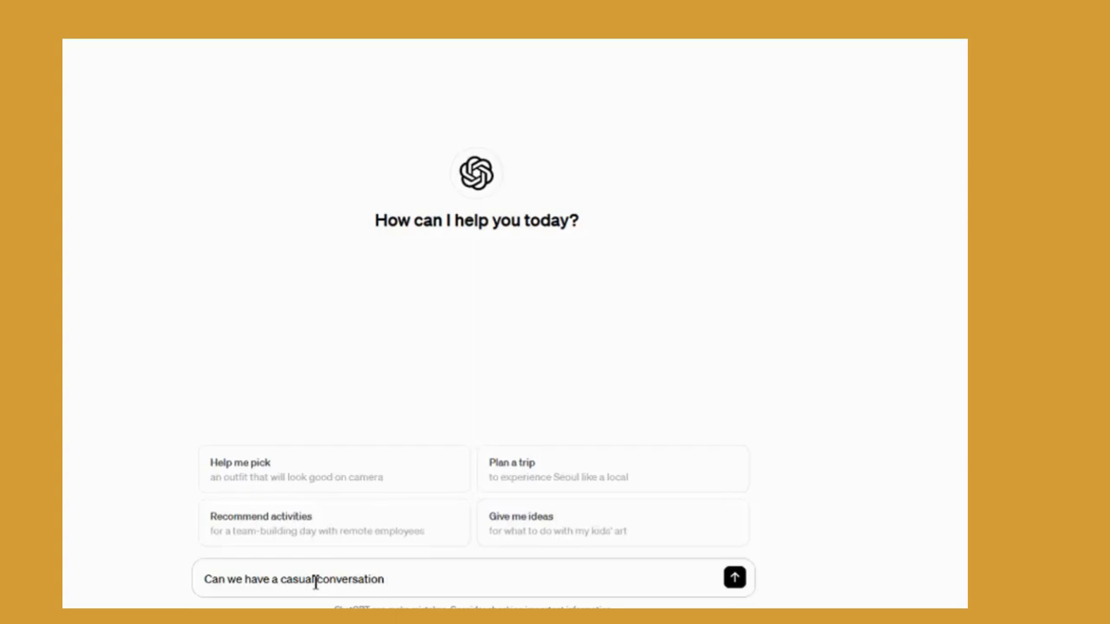
type("in German")
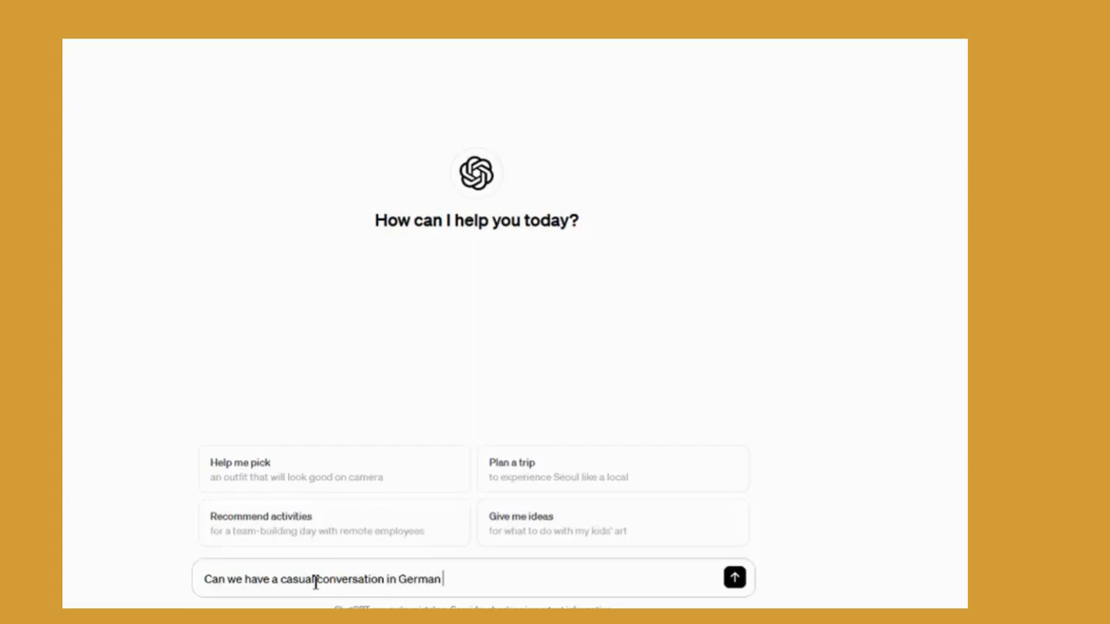
left_click(734, 578)
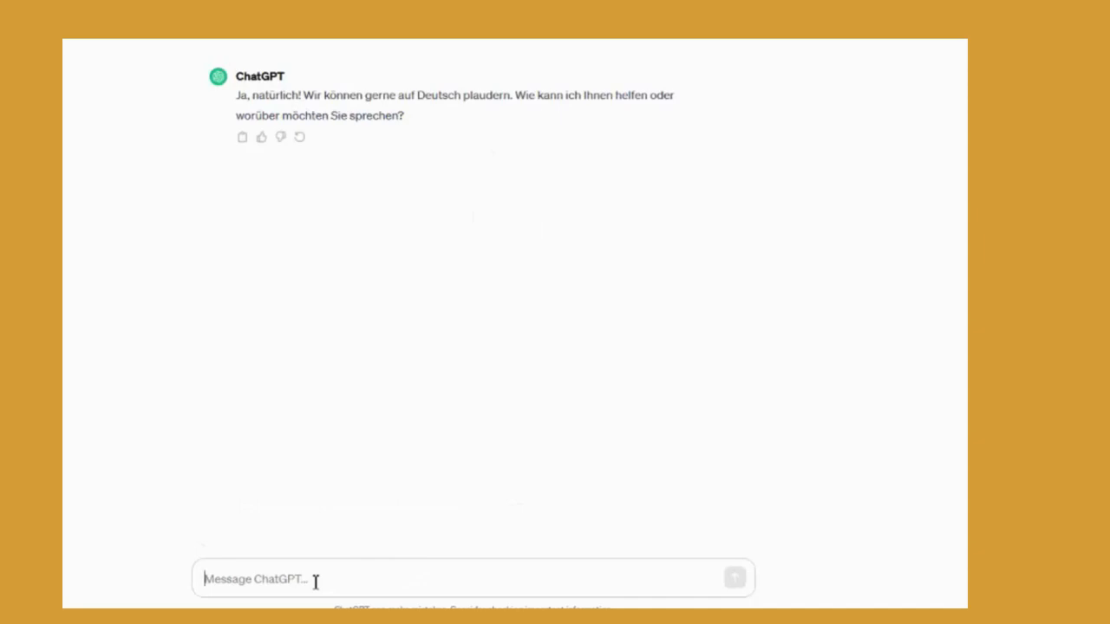
- Agree in German to begin, then say 'Heute ist meine letzte tag bevor weinachtsferien! Ich bin so froh!'
type("Lass uns")
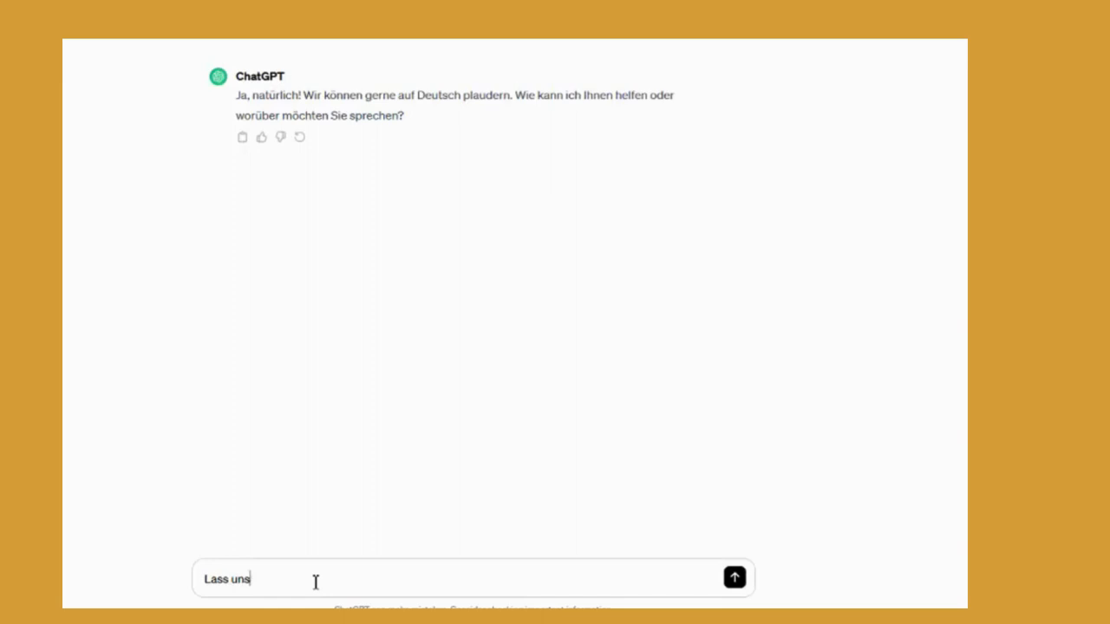
type("an")
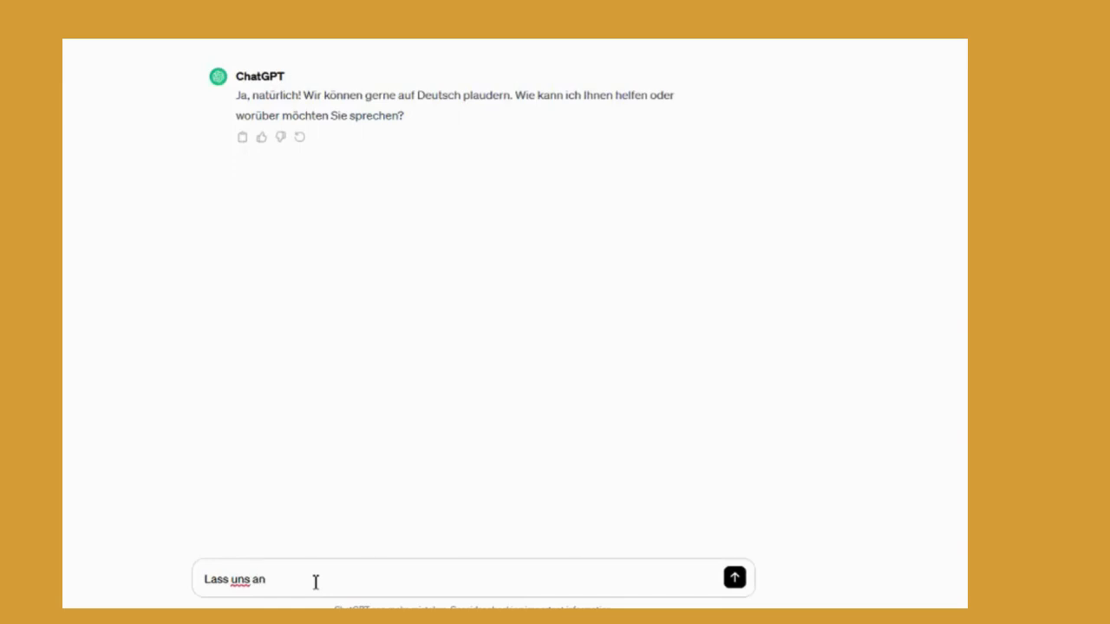
type("fangen.")
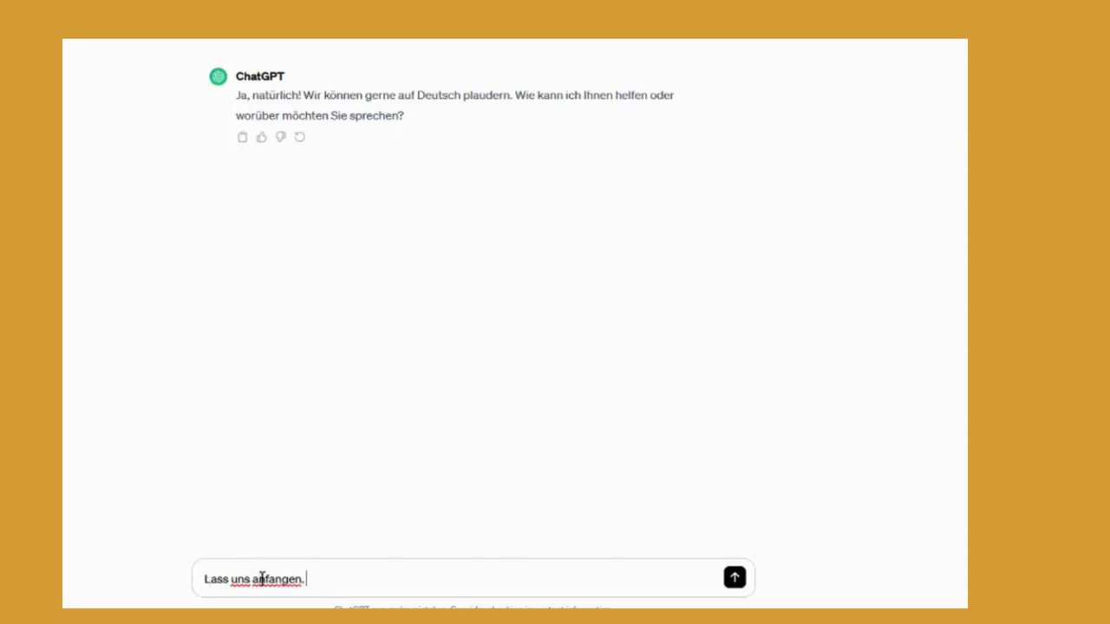
left_click(734, 577)
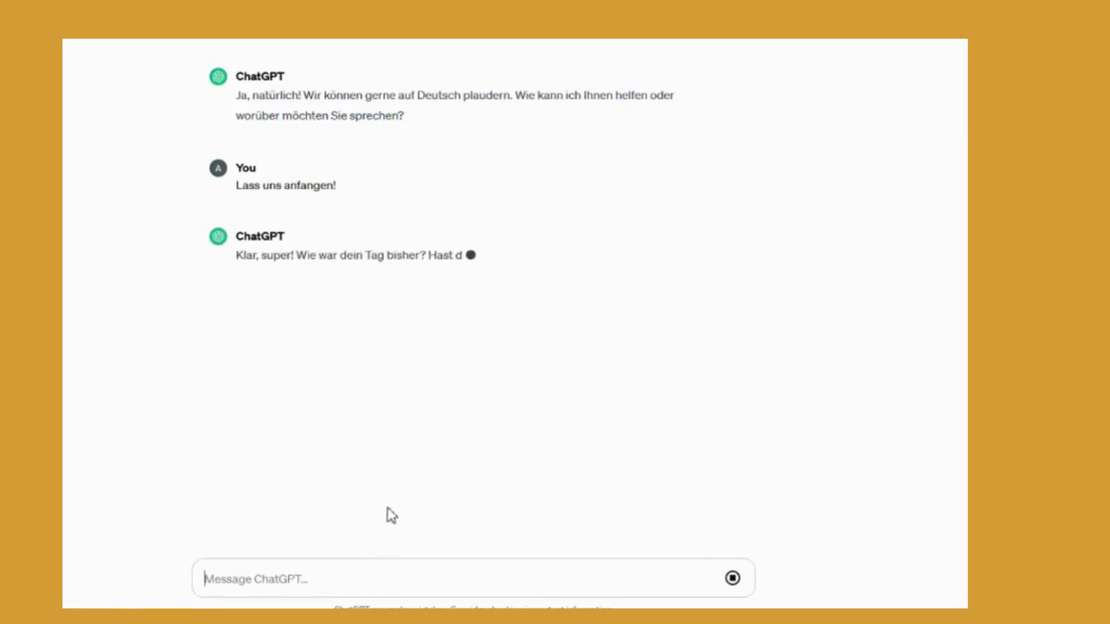
type("Heute ist meine letzte tag bevor weinachtsferien! Ich bin so froh!")
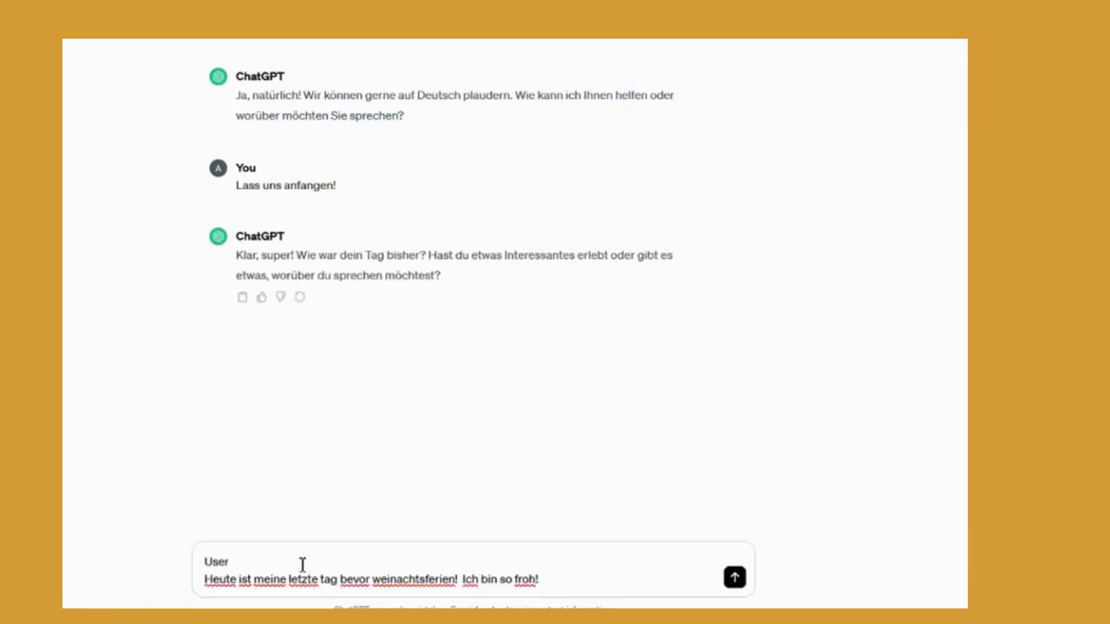
left_click(733, 577)
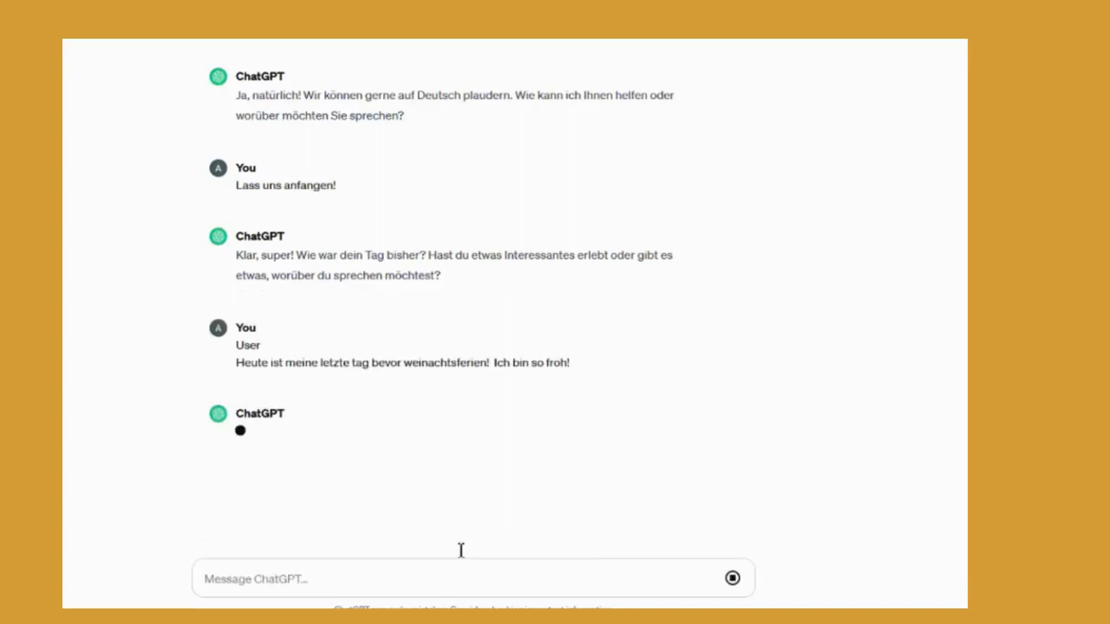